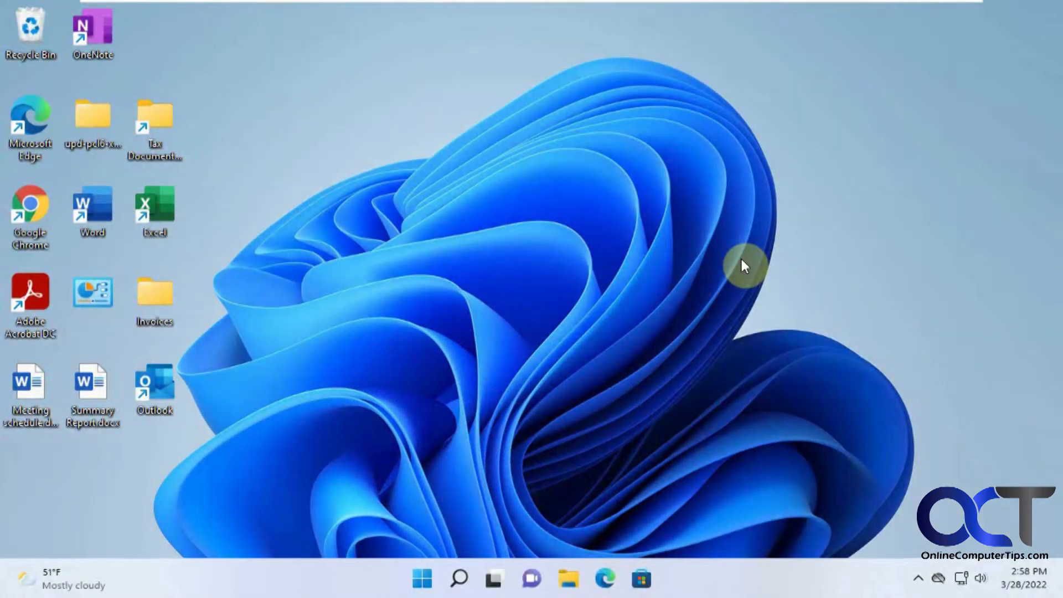
mouse_move(691, 289)
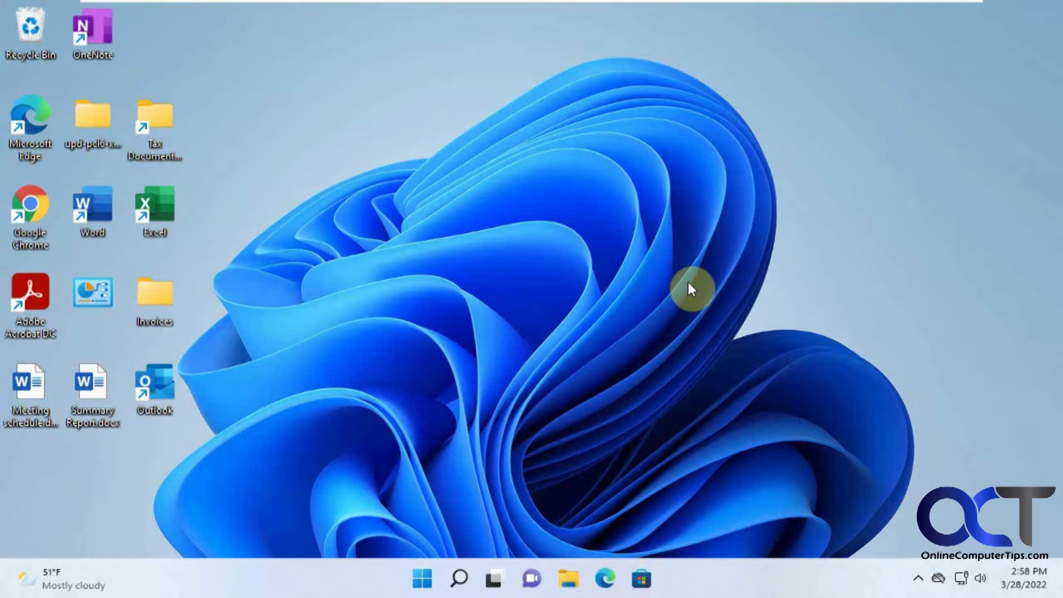
mouse_move(560, 81)
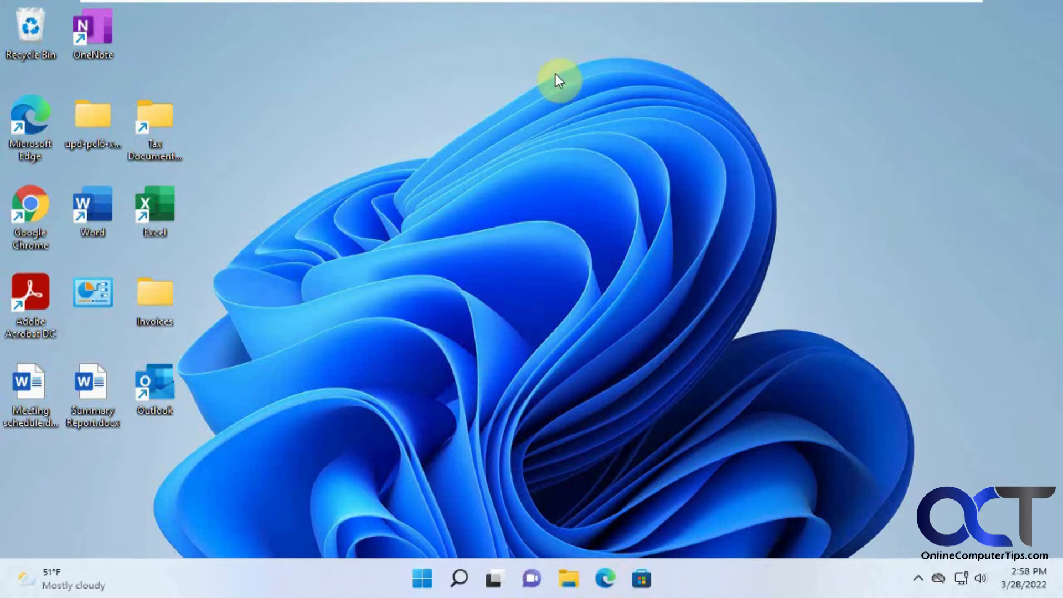
mouse_move(668, 422)
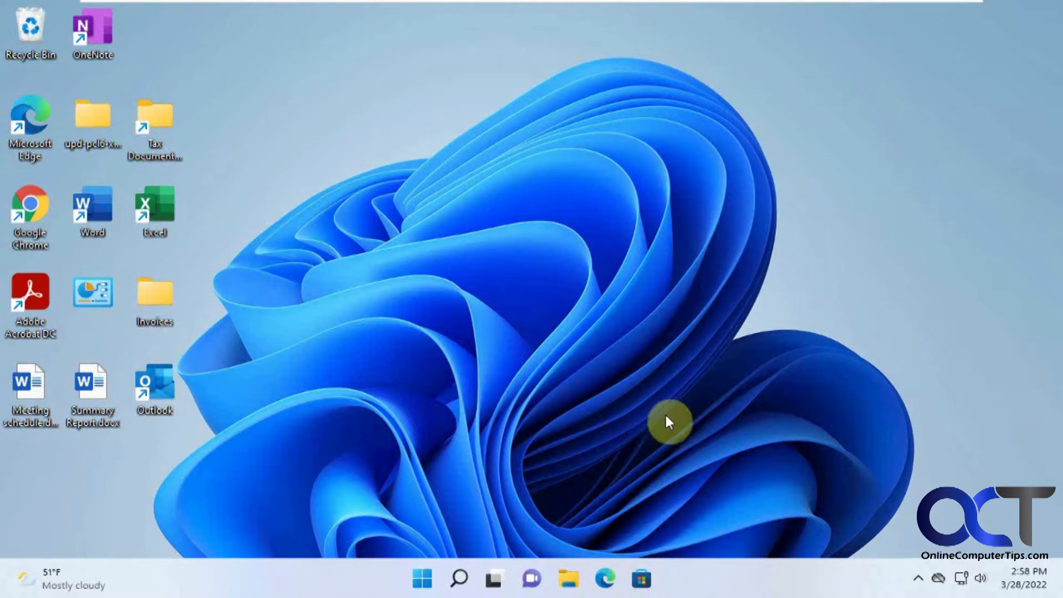
mouse_move(265, 224)
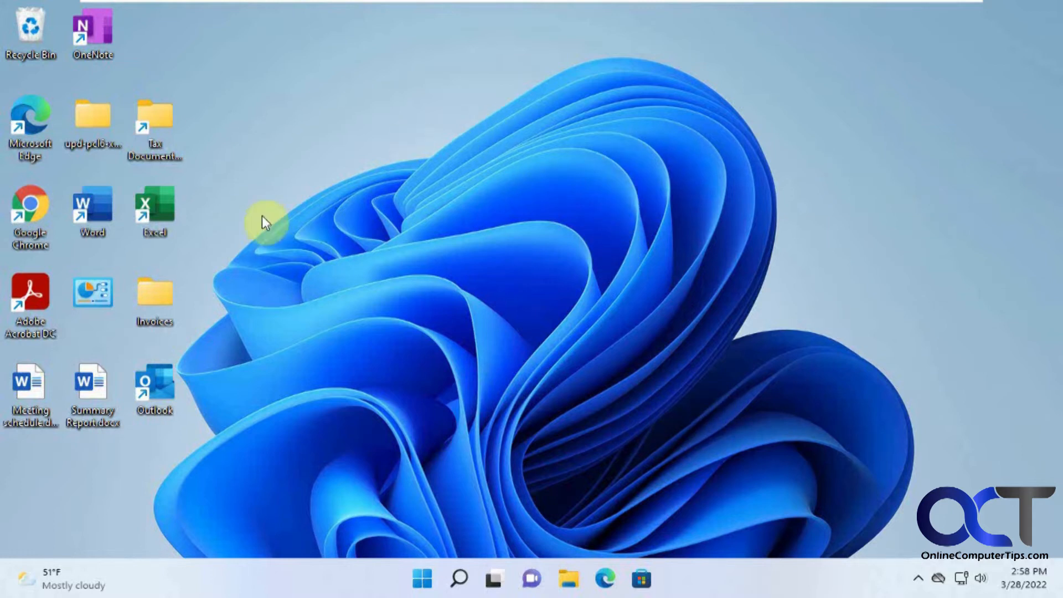
mouse_move(299, 366)
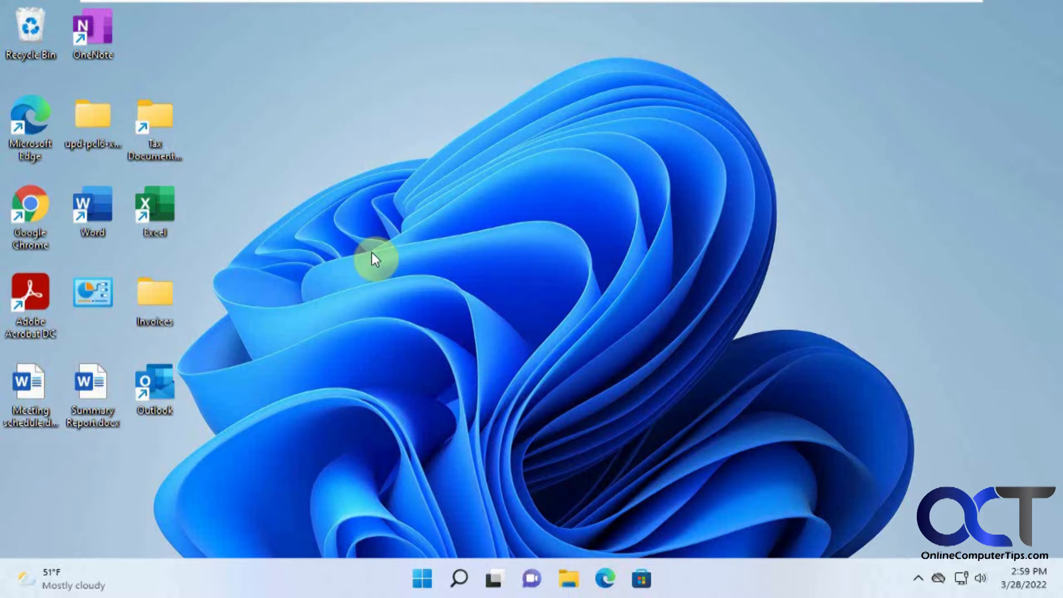
mouse_move(800, 254)
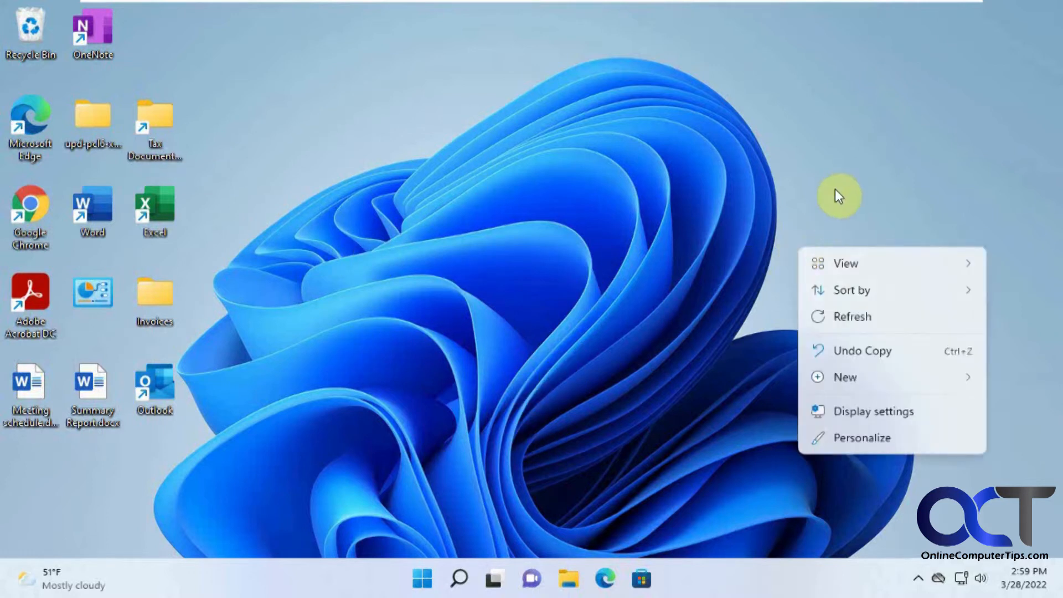
mouse_move(861, 438)
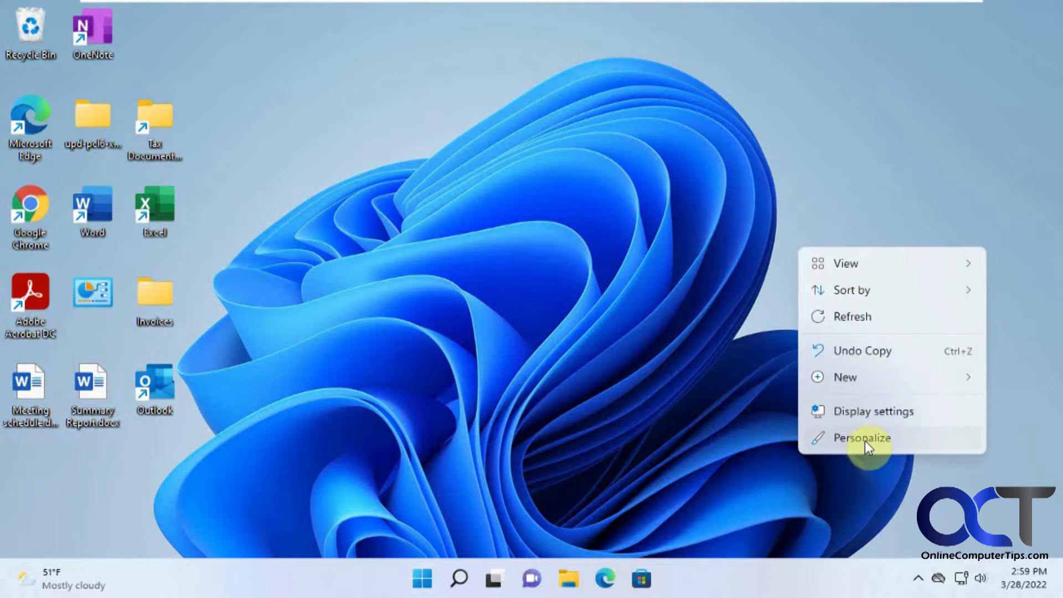
Step: Choose Personalize from the desktop's right-click menu
click(861, 438)
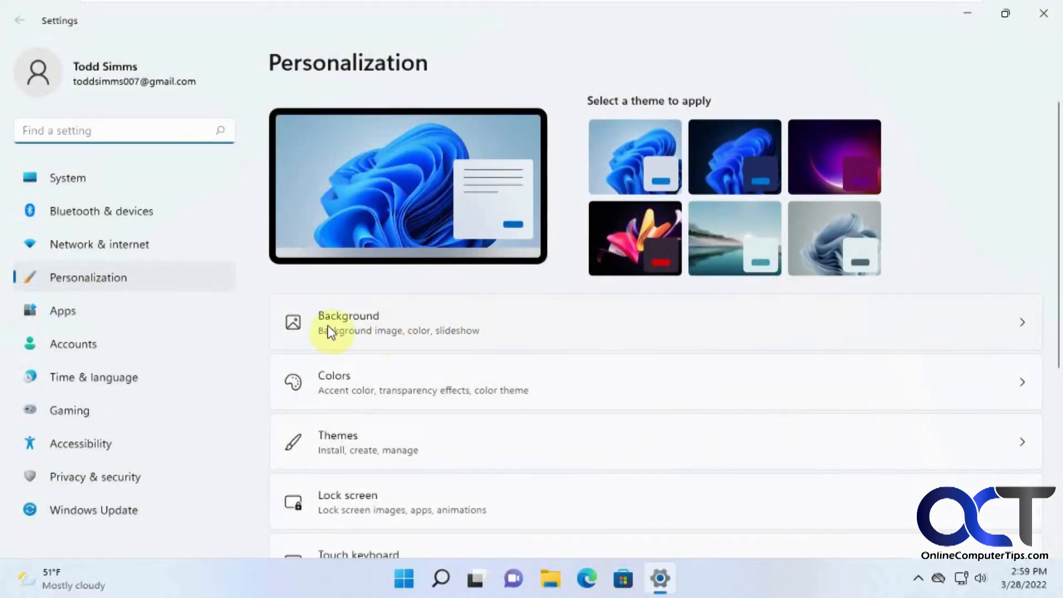
Step: Go to the Background page from Personalization
click(348, 322)
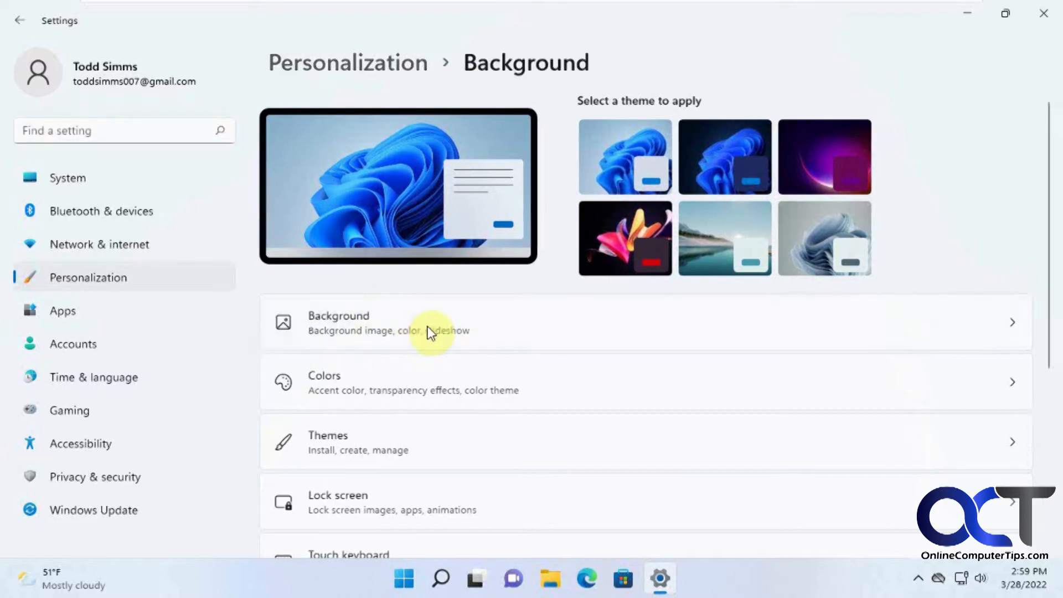
click(426, 323)
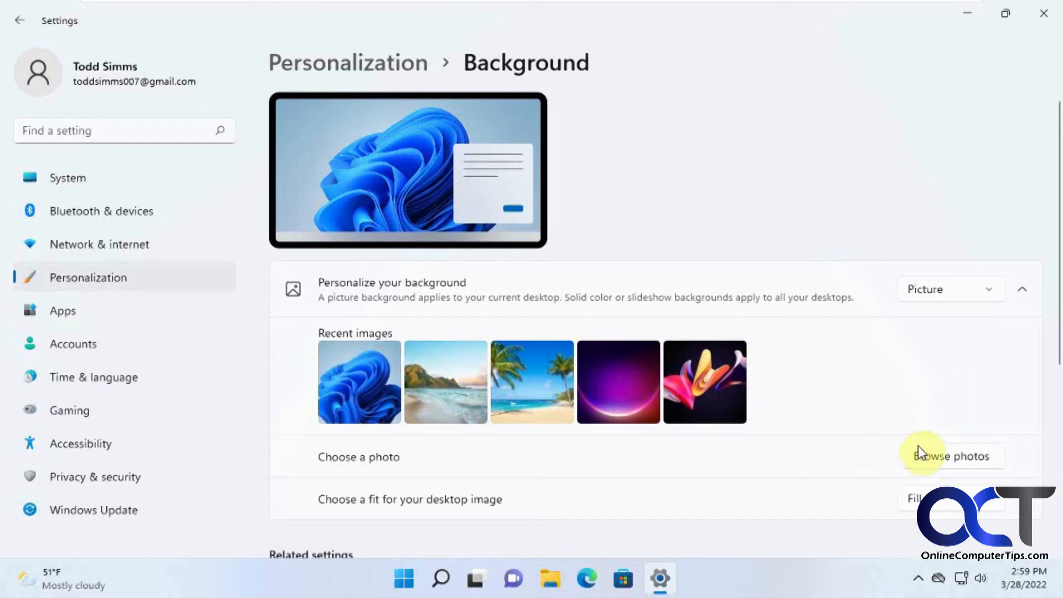
mouse_move(922, 453)
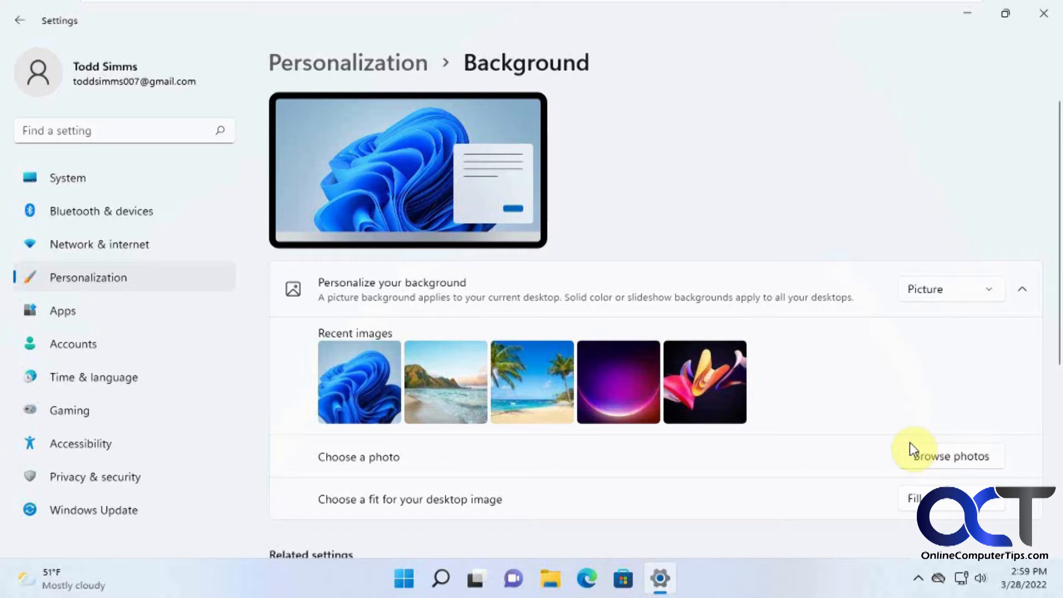
mouse_move(976, 300)
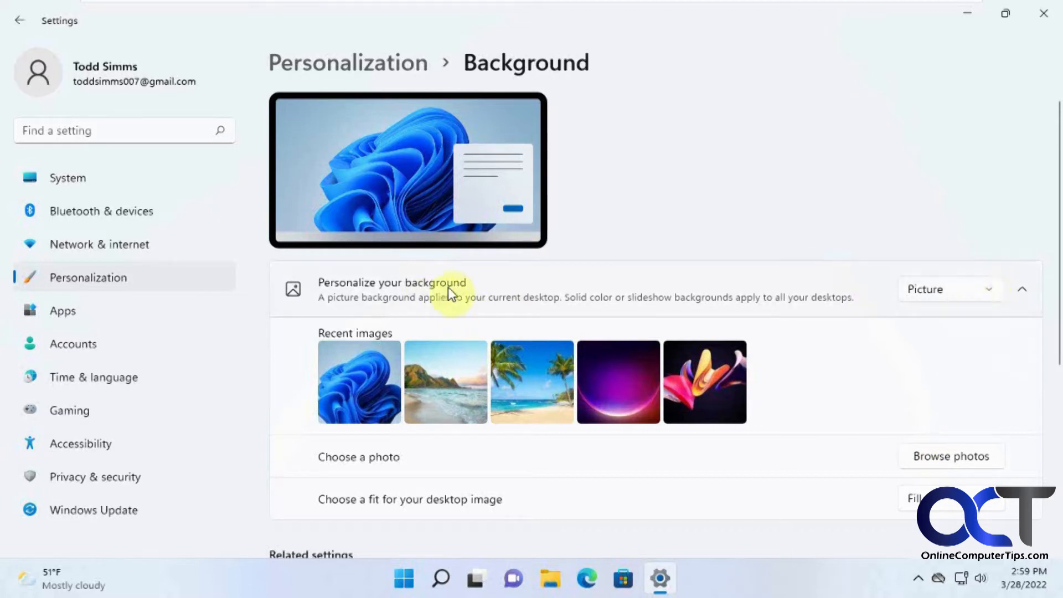
Step: Set the background type to Slideshow and browse for a picture folder
click(947, 289)
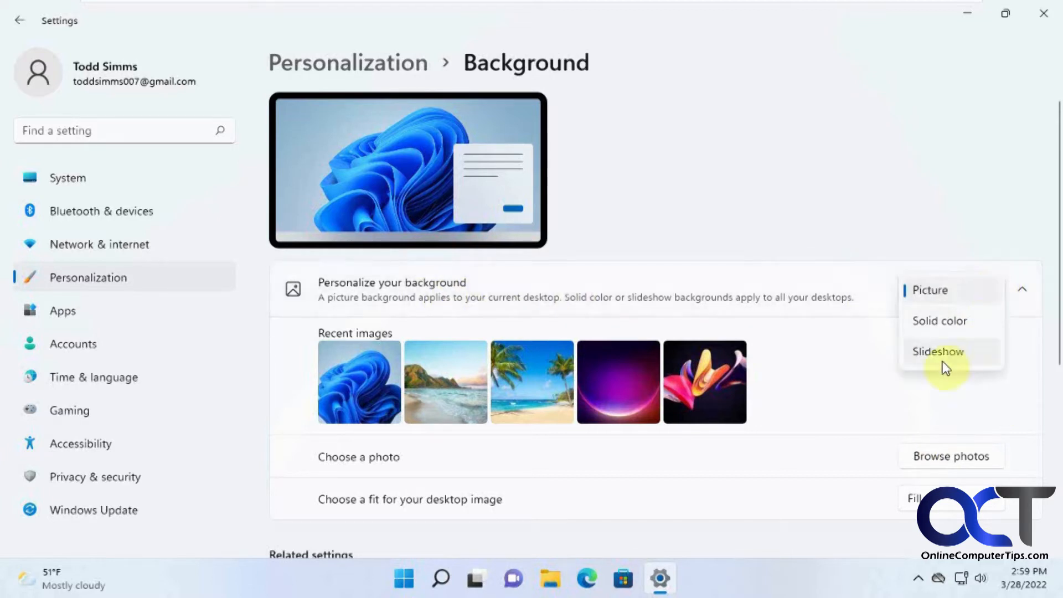
click(937, 351)
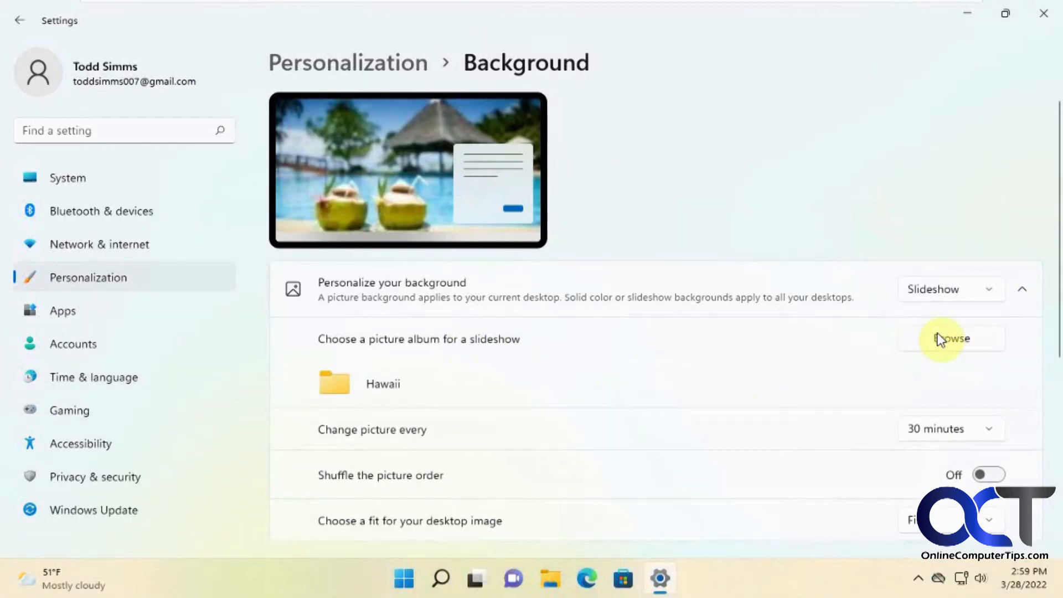
mouse_move(383, 393)
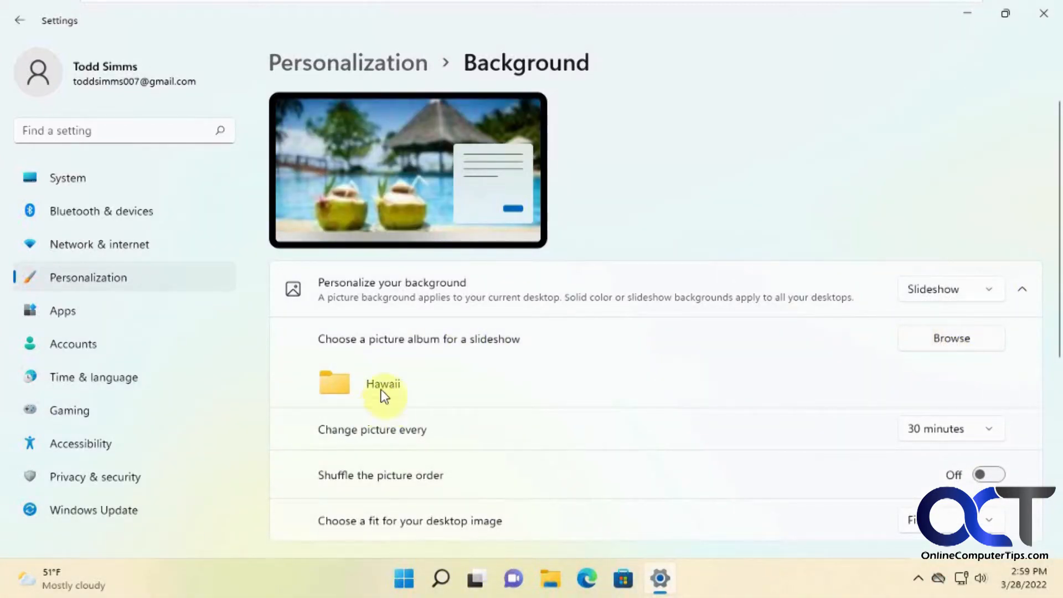
click(950, 338)
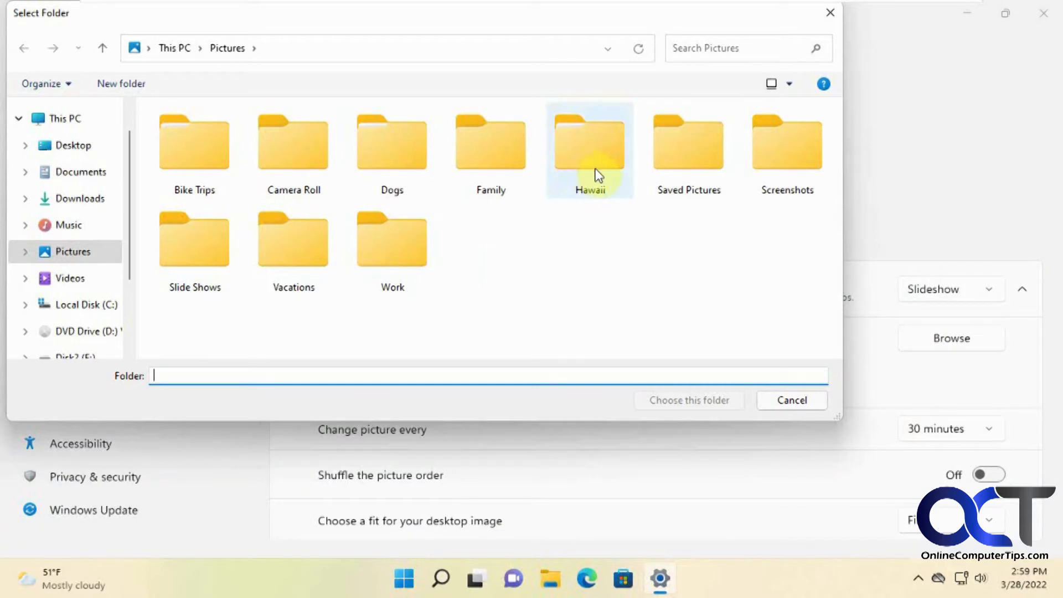
Step: Check inside the Hawaii folder, return to Pictures, and select Hawaii
click(589, 143)
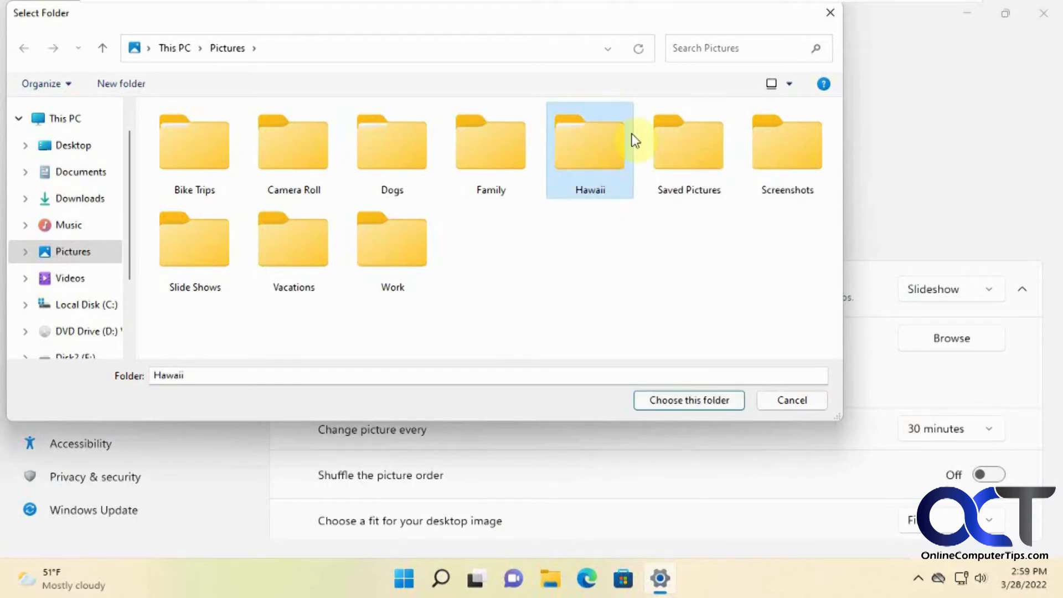
mouse_move(617, 217)
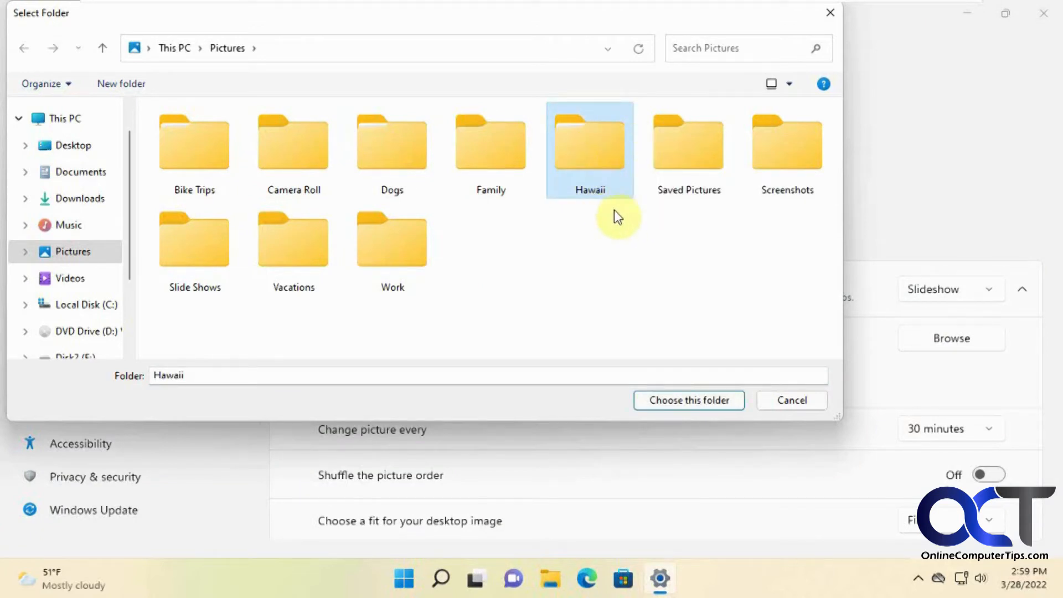
mouse_move(601, 244)
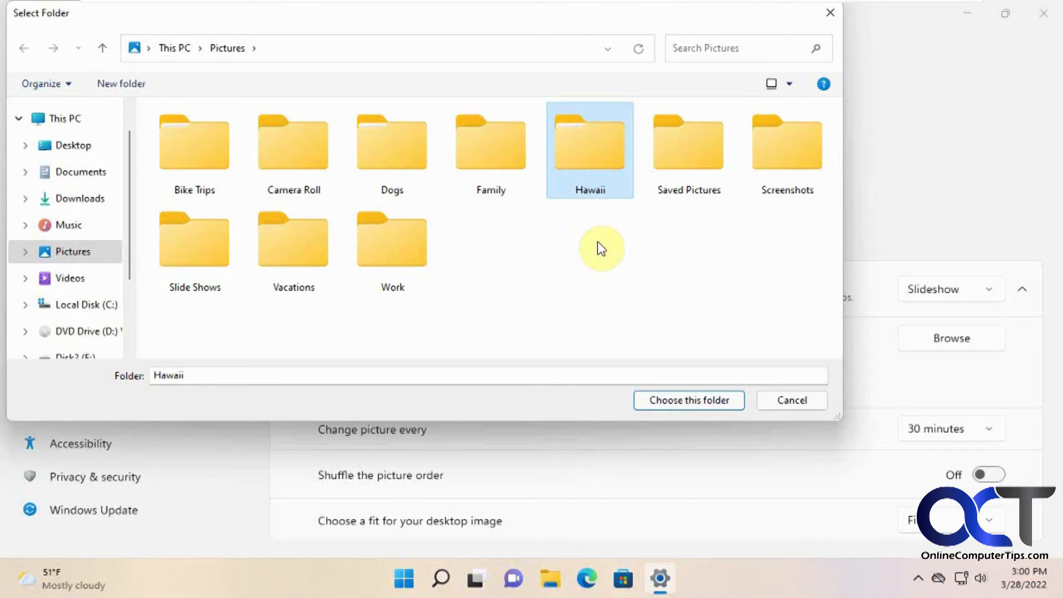
mouse_move(592, 260)
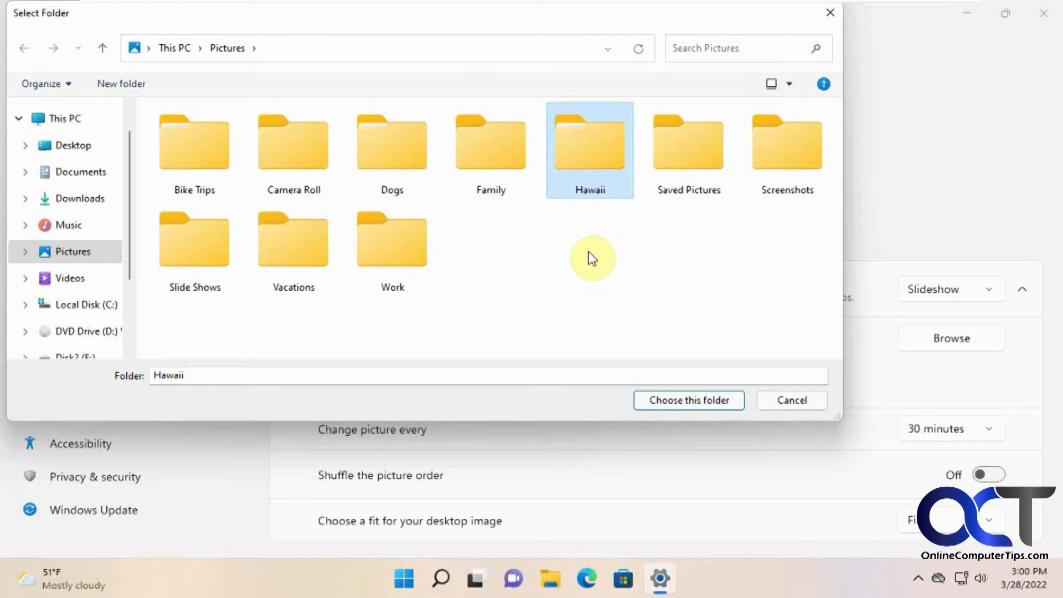
mouse_move(627, 294)
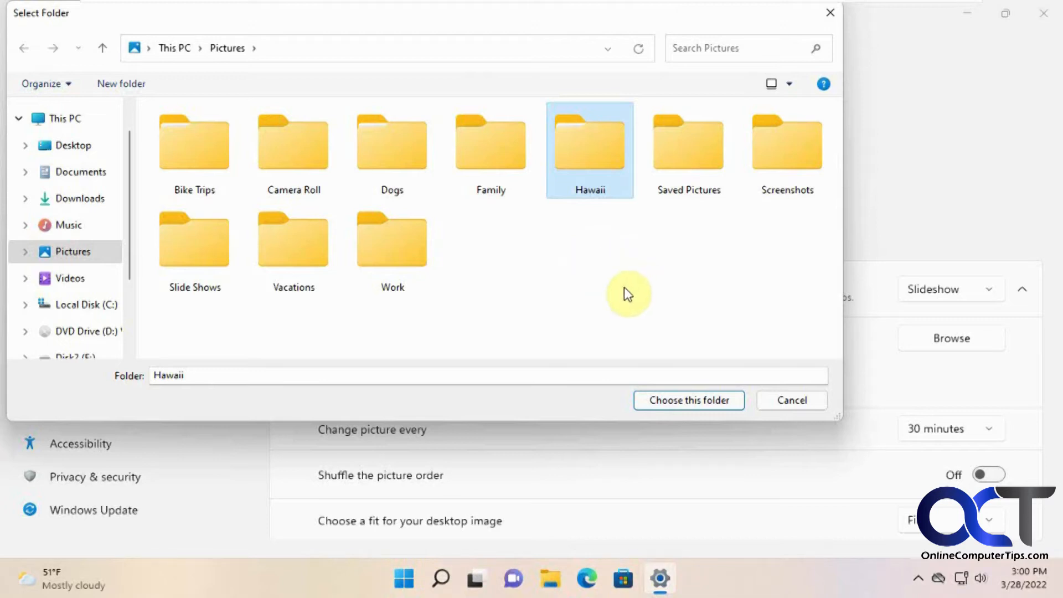
mouse_move(596, 168)
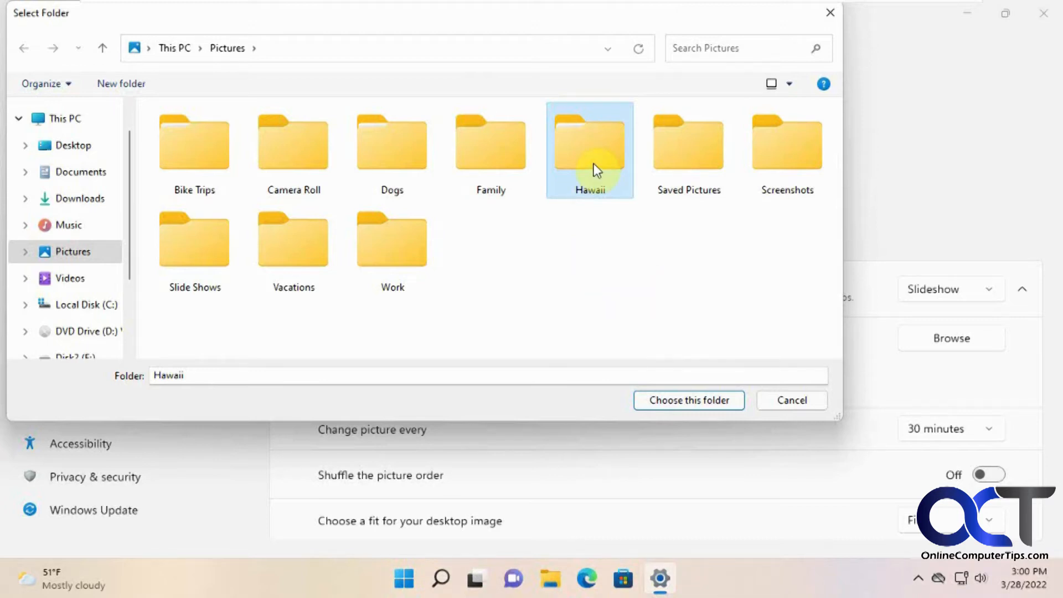
mouse_move(597, 298)
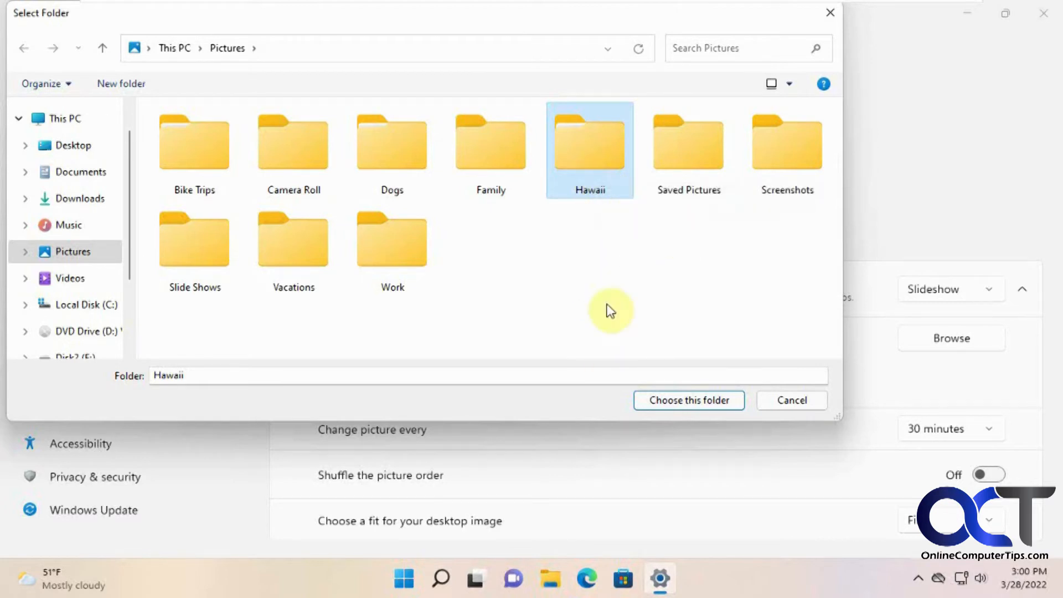
mouse_move(574, 276)
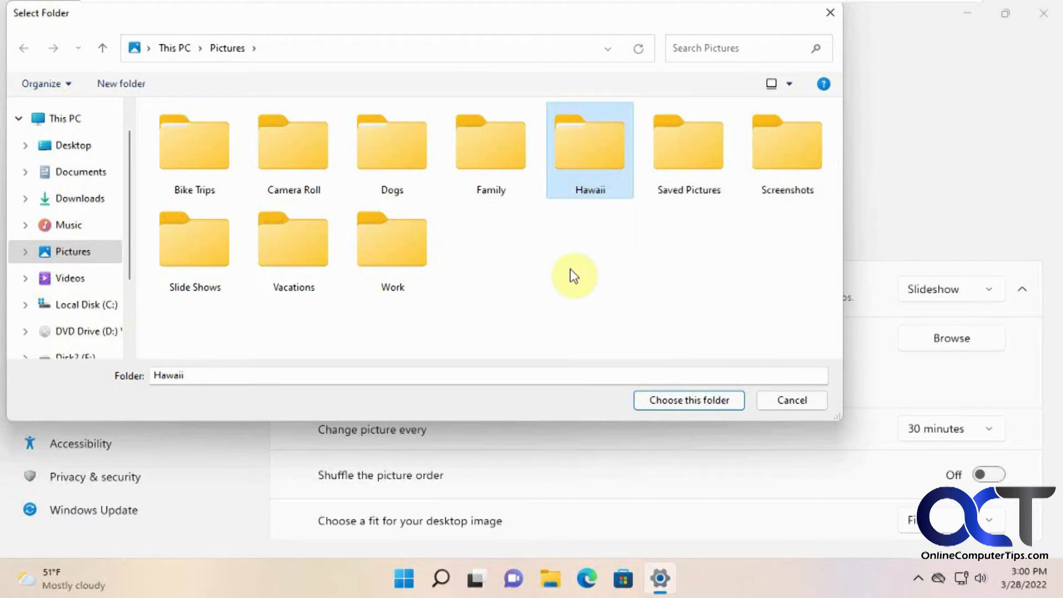
mouse_move(576, 281)
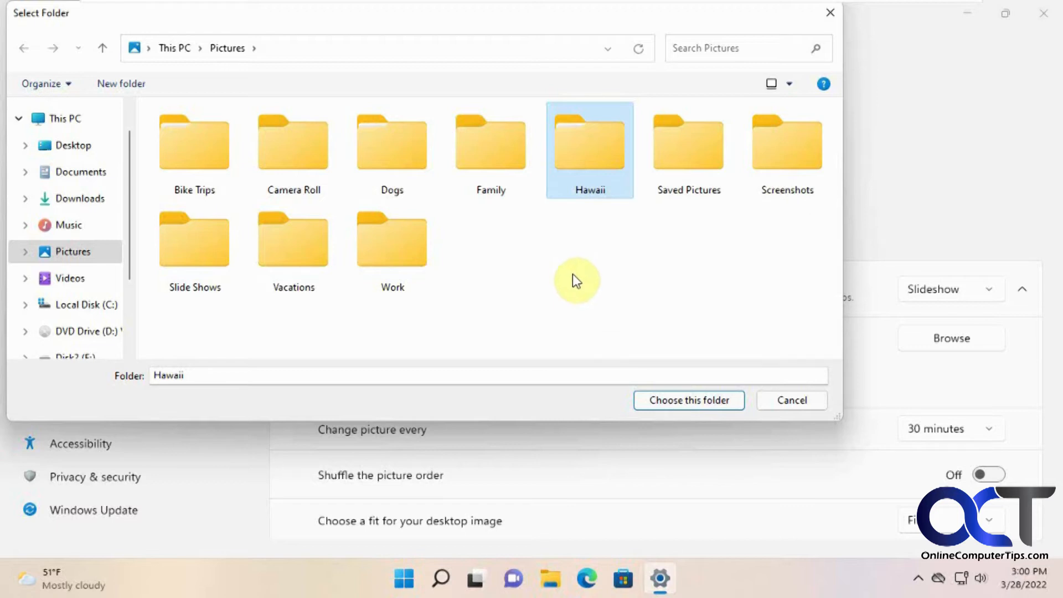
mouse_move(600, 236)
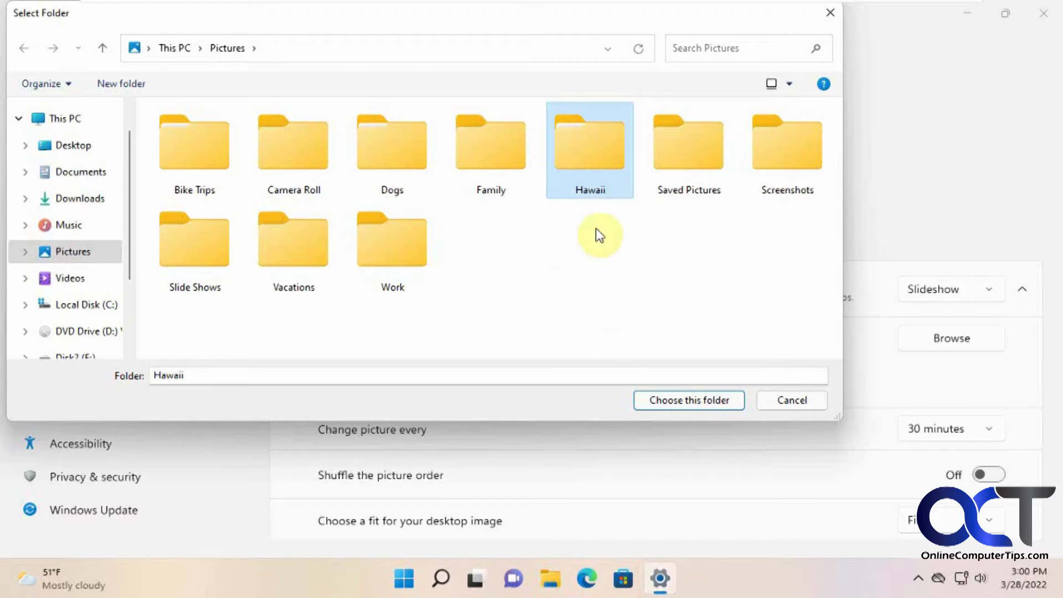
double_click(589, 142)
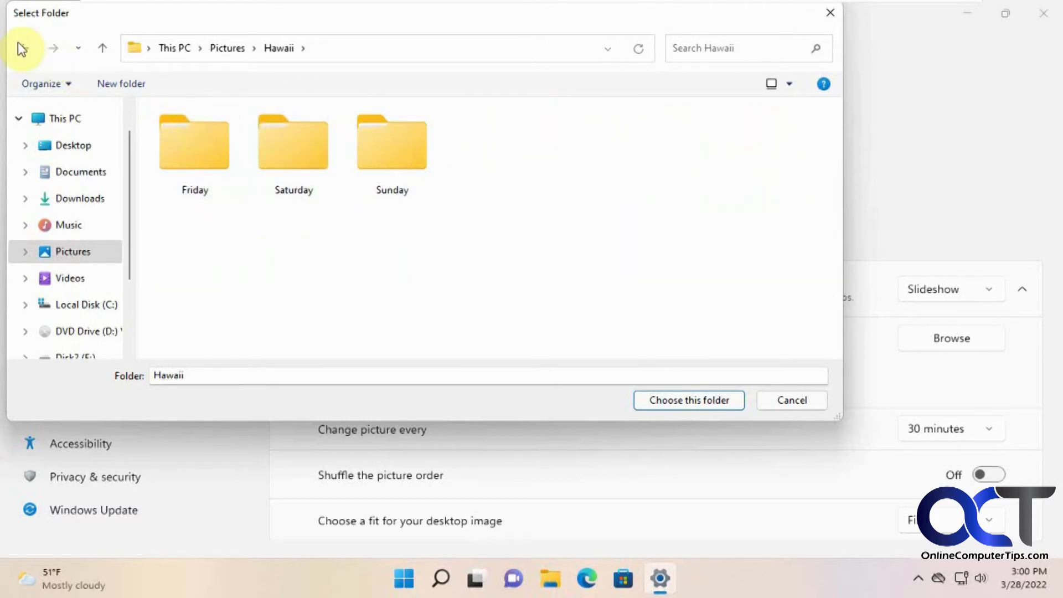
click(24, 48)
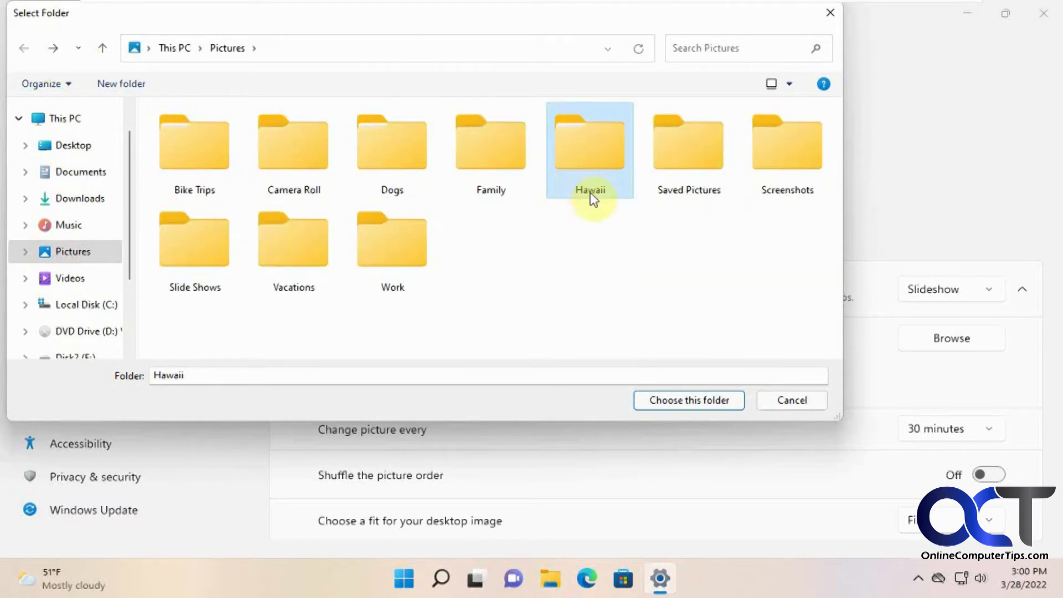
click(689, 400)
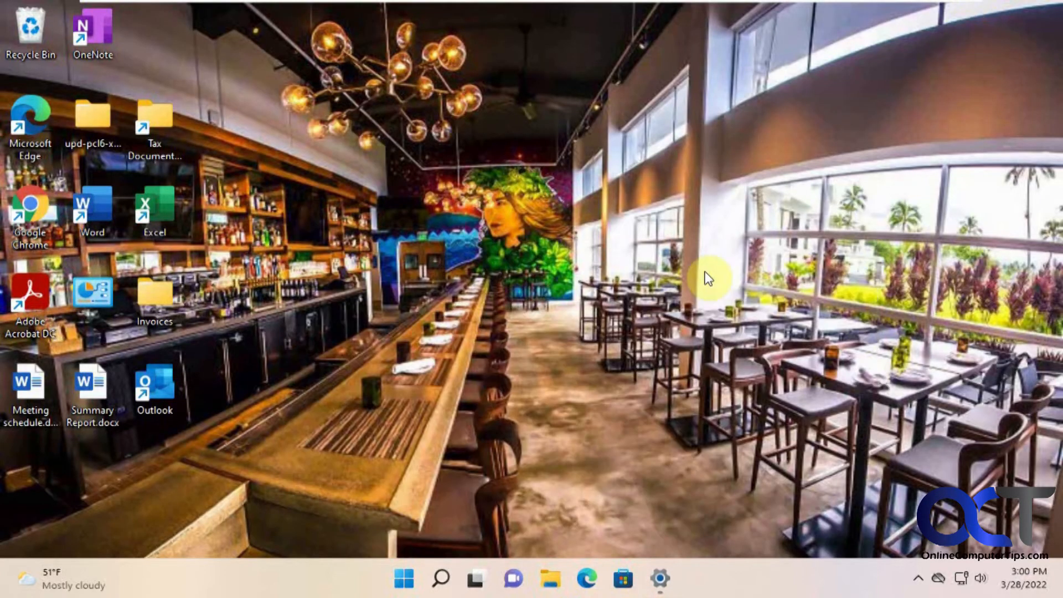
Step: Reopen Personalize from the desktop right-click menu
right_click(709, 277)
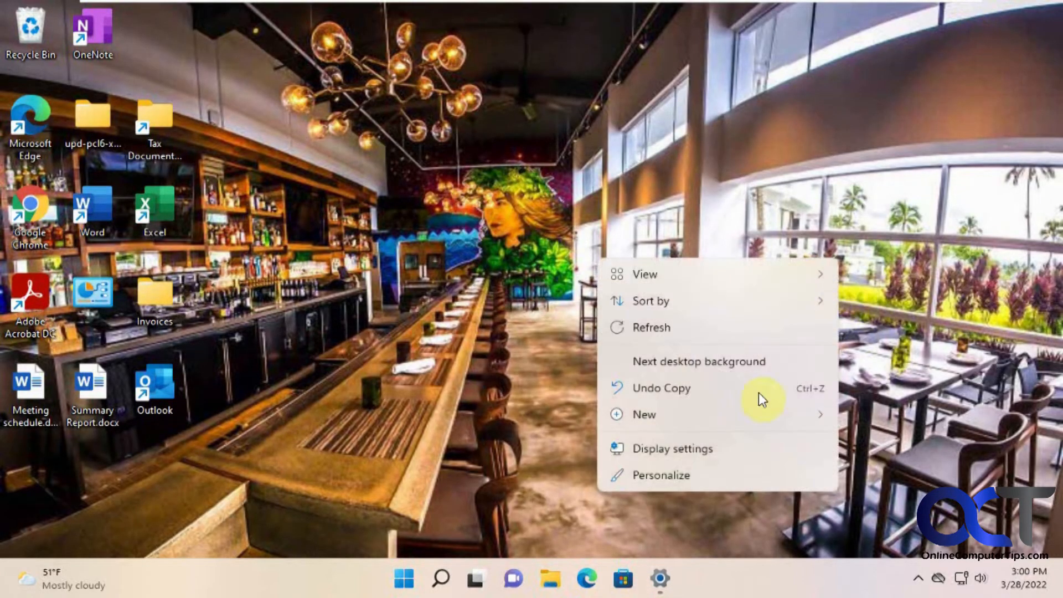
click(661, 475)
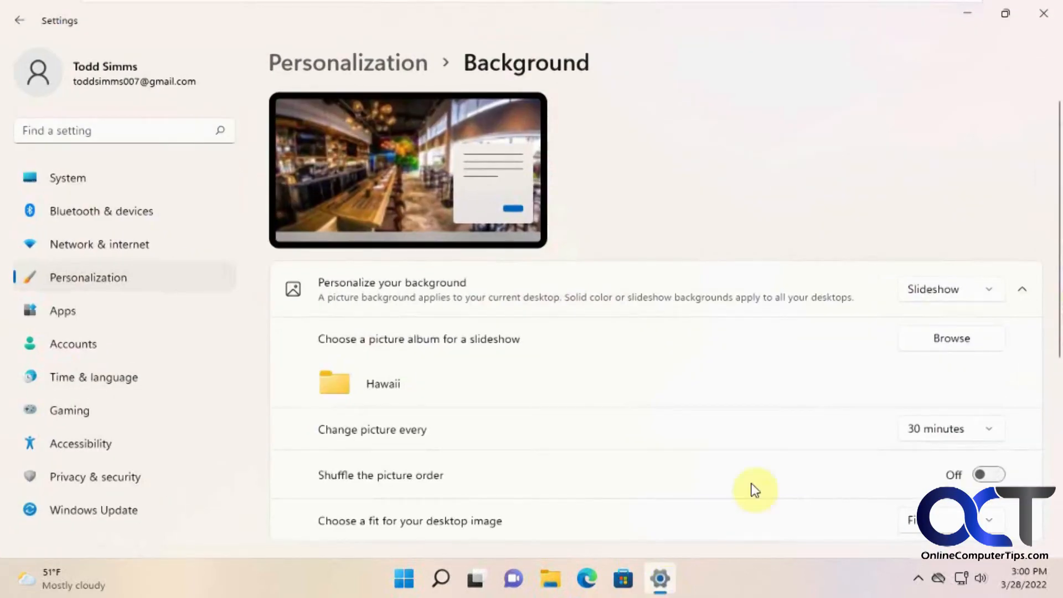
Step: Set Change picture every to 1 minute
click(949, 428)
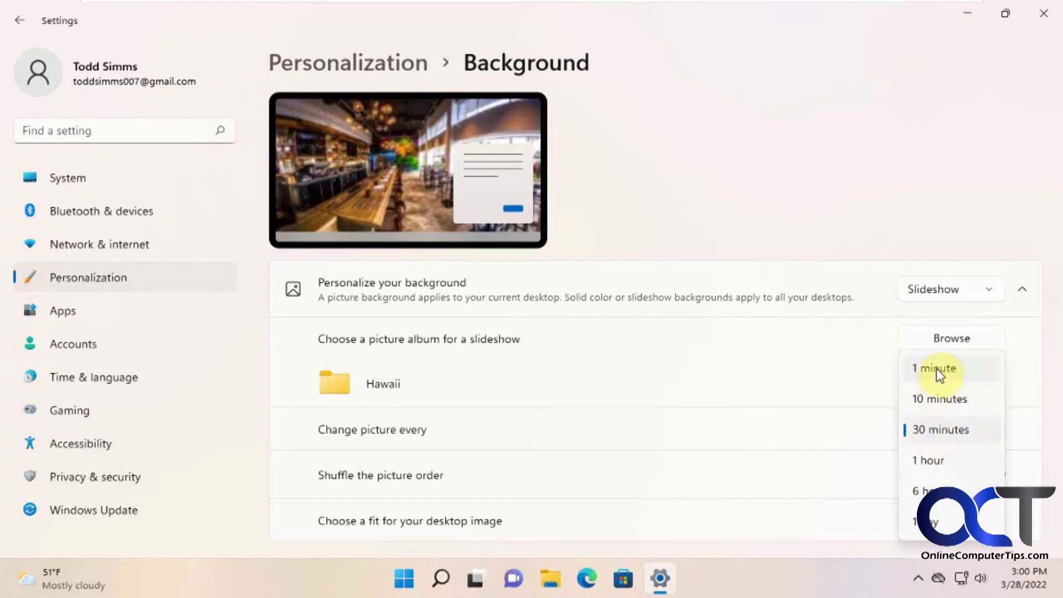
mouse_move(946, 438)
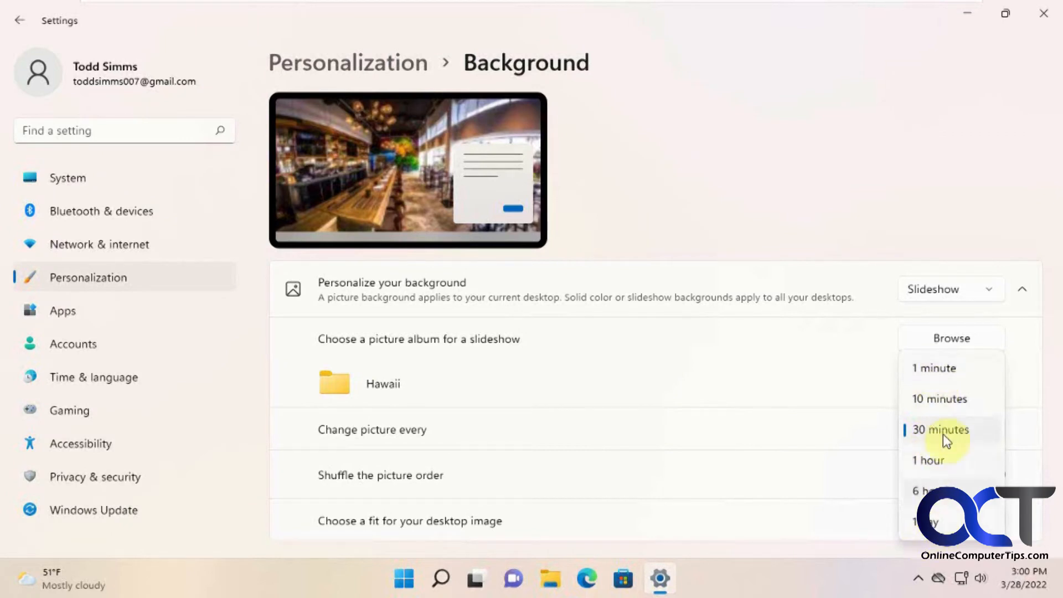
click(934, 367)
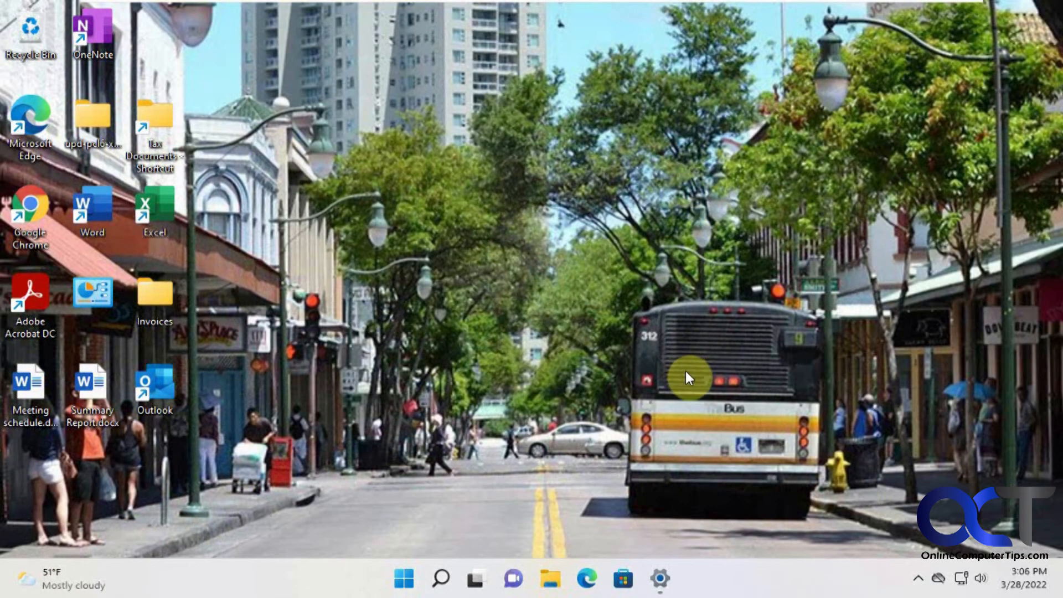
mouse_move(953, 197)
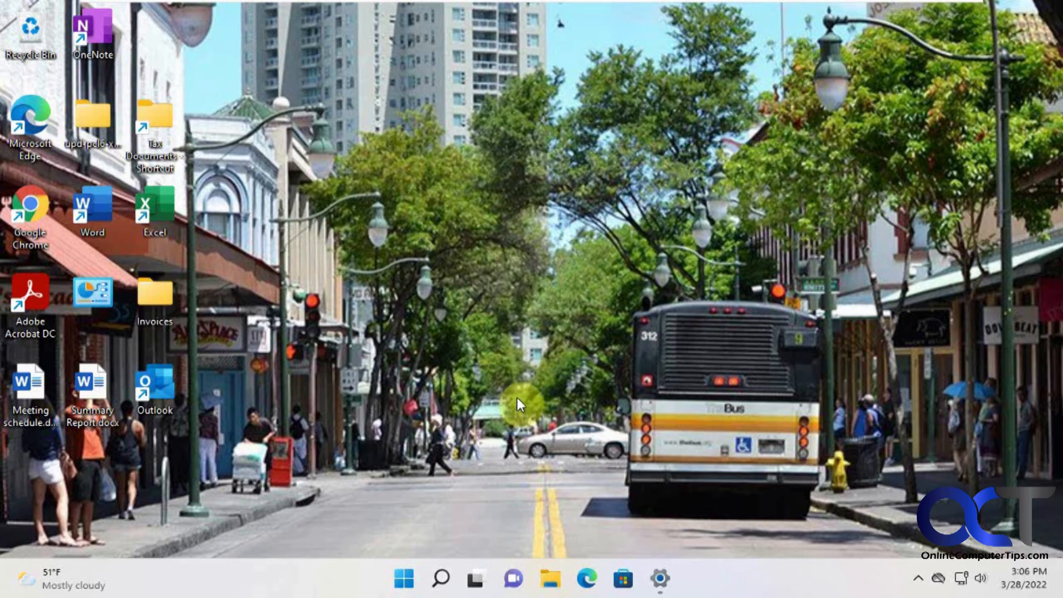
Step: Right-click an empty spot on the Hawaiian street wallpaper
right_click(517, 405)
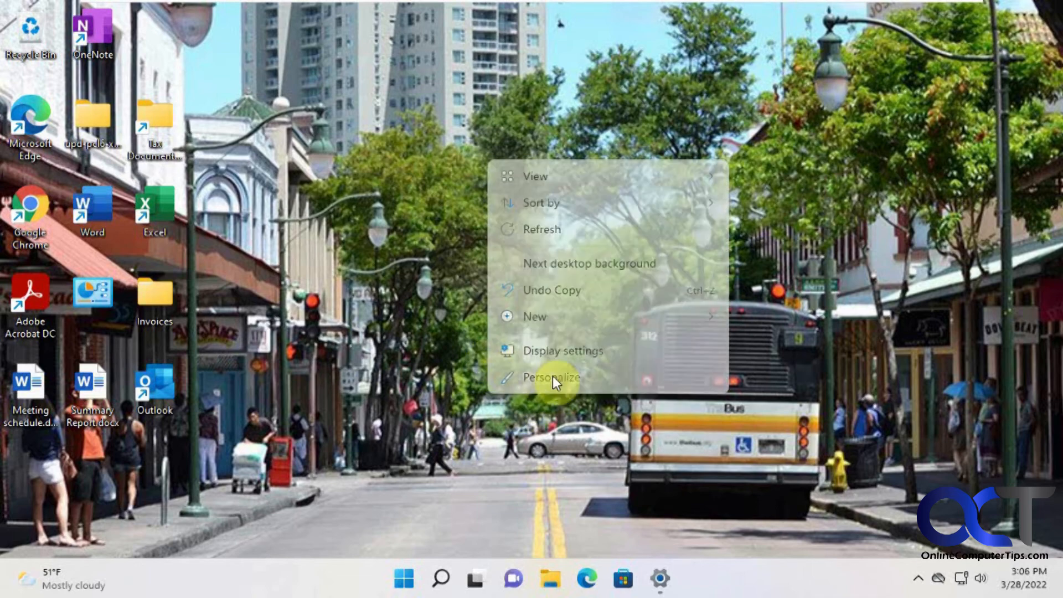
Step: Reopen Background settings, keep Slideshow, and review the Hawaii album and 1-minute interval
click(550, 377)
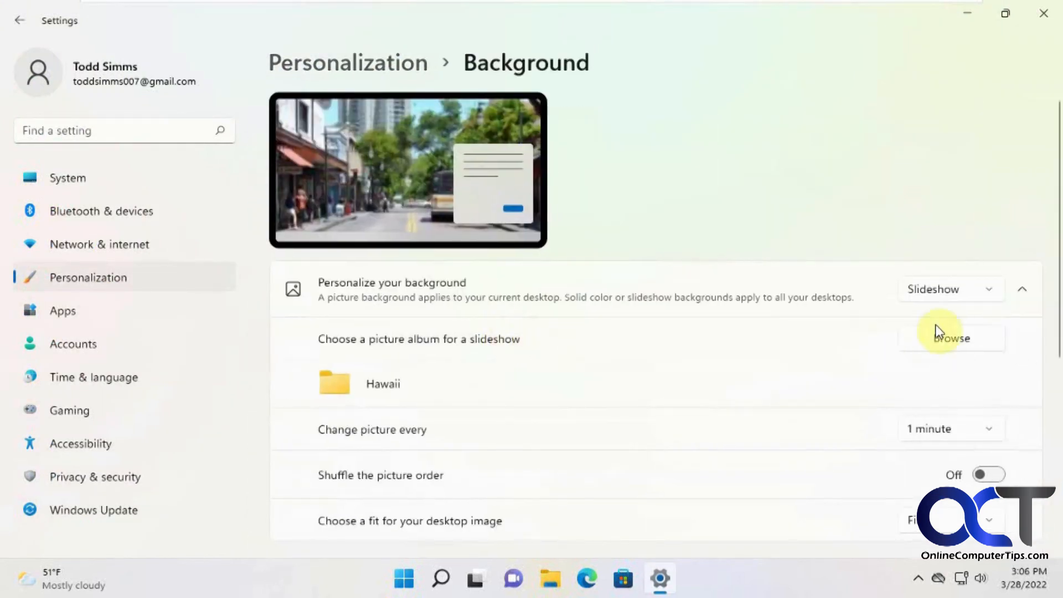
click(949, 289)
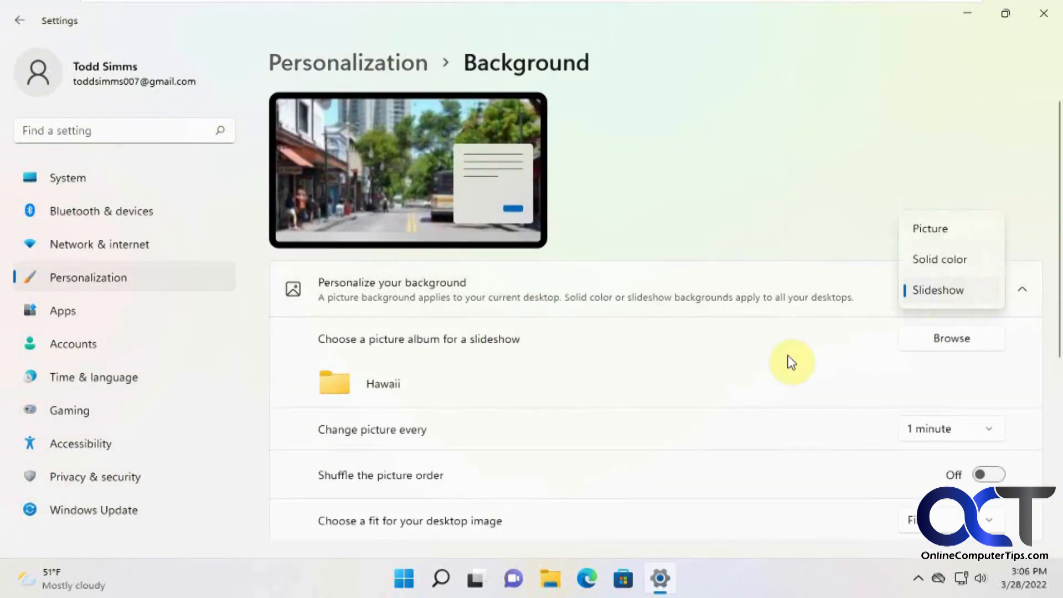
click(938, 290)
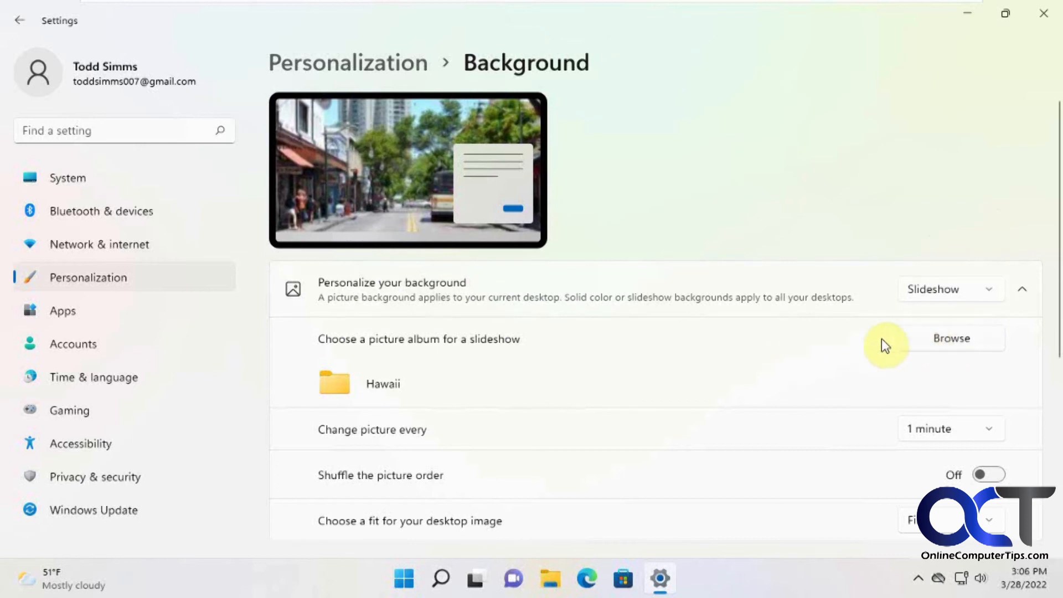
mouse_move(561, 377)
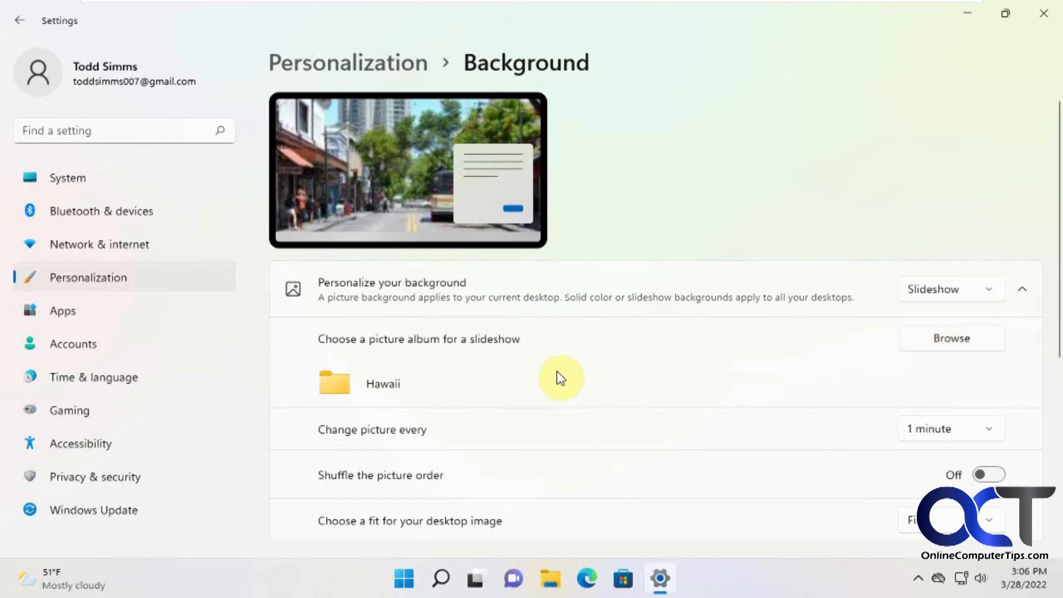
click(950, 428)
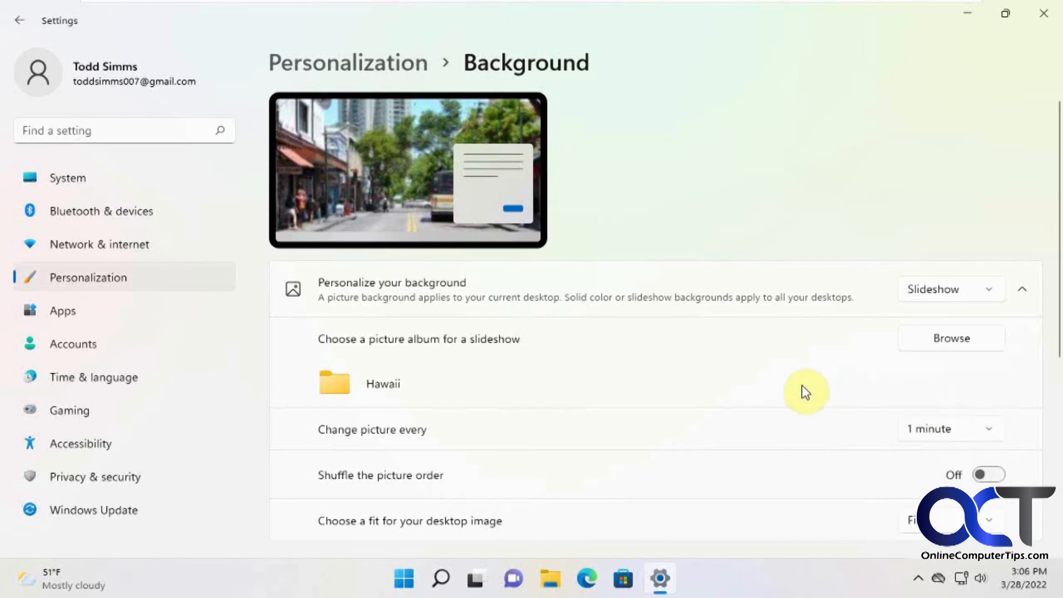
mouse_move(493, 478)
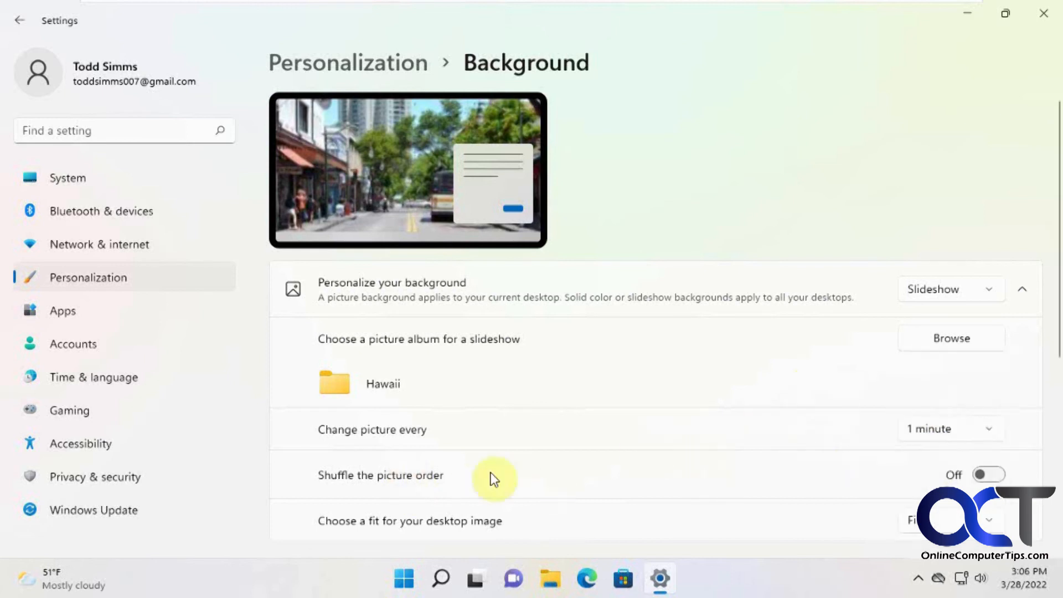
mouse_move(891, 486)
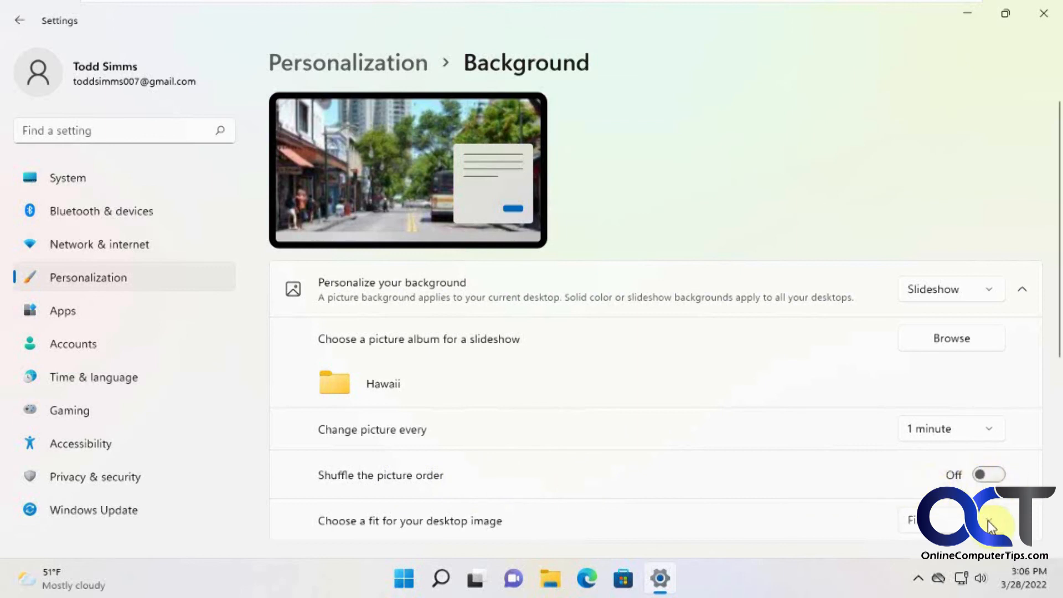
click(949, 520)
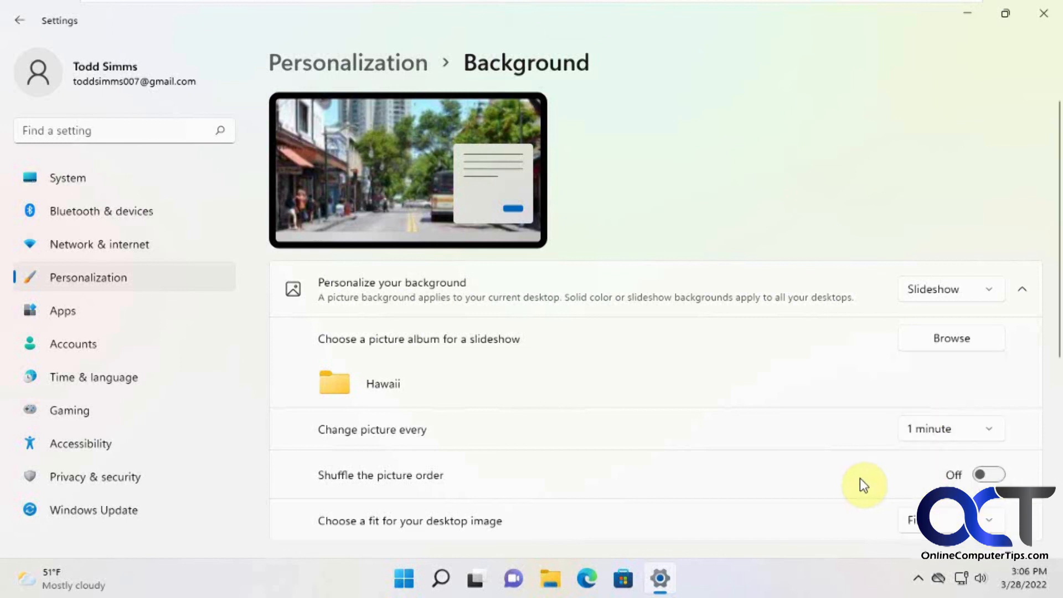
mouse_move(825, 466)
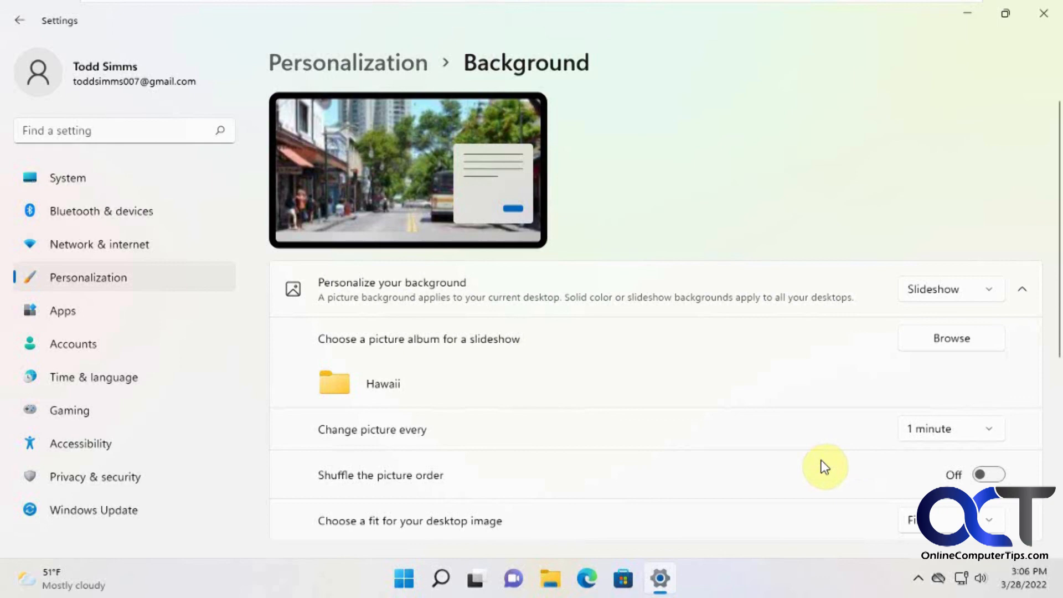